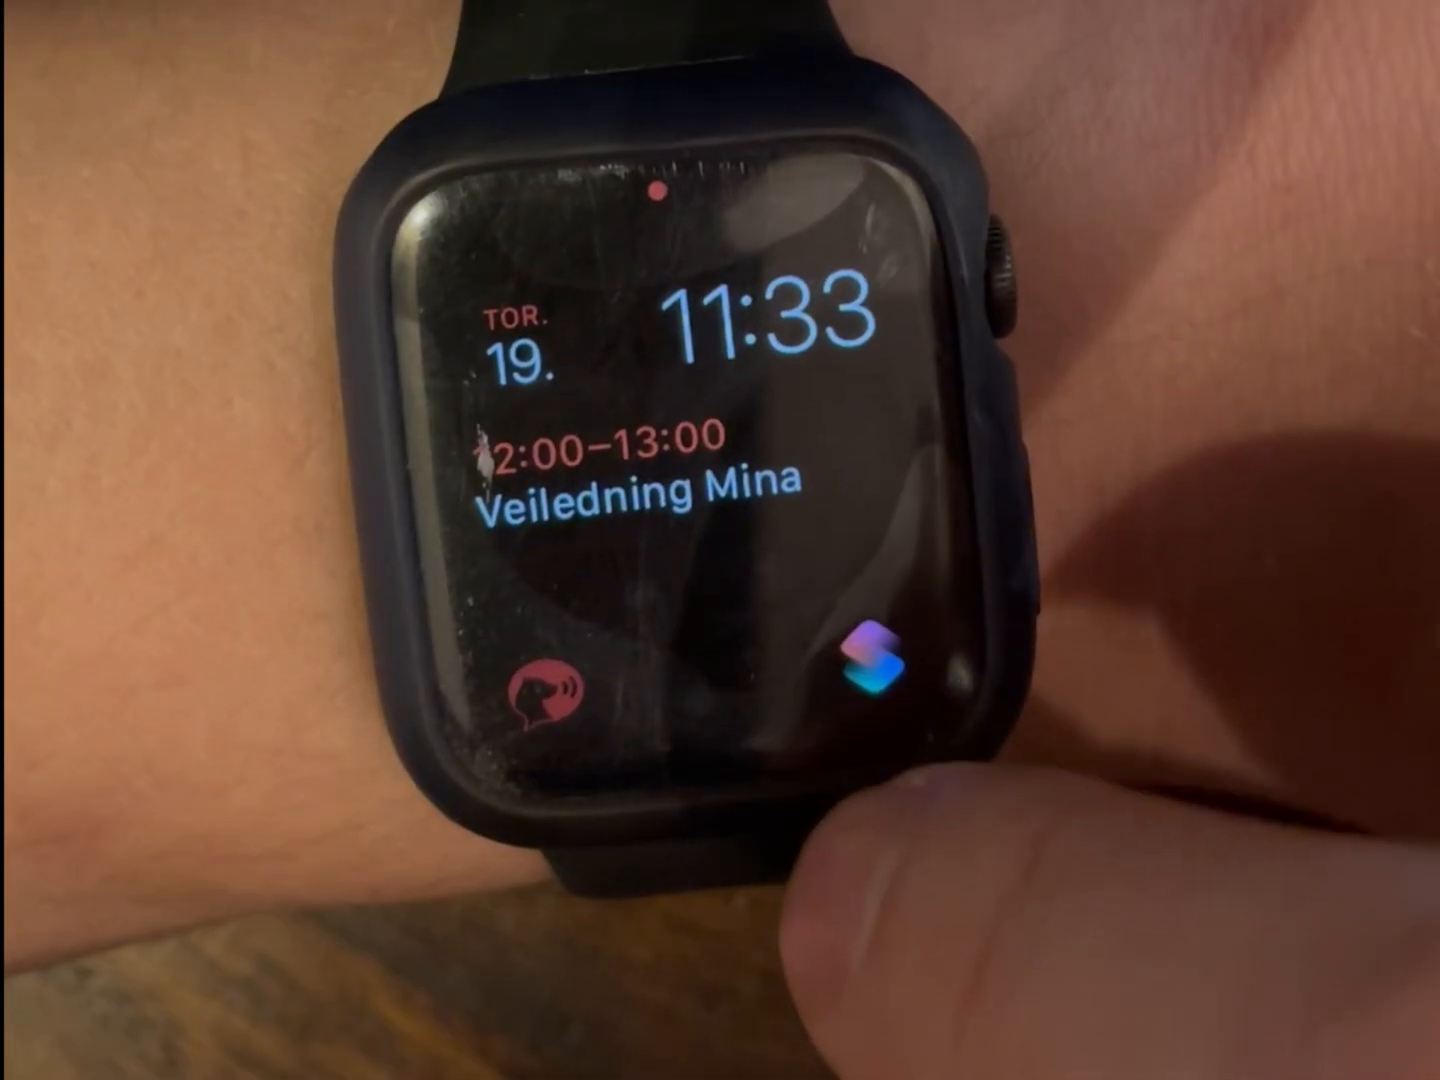
- Launch Make Quick Note from the watch complication and scribble the note text 'pie'
left_click(875, 660)
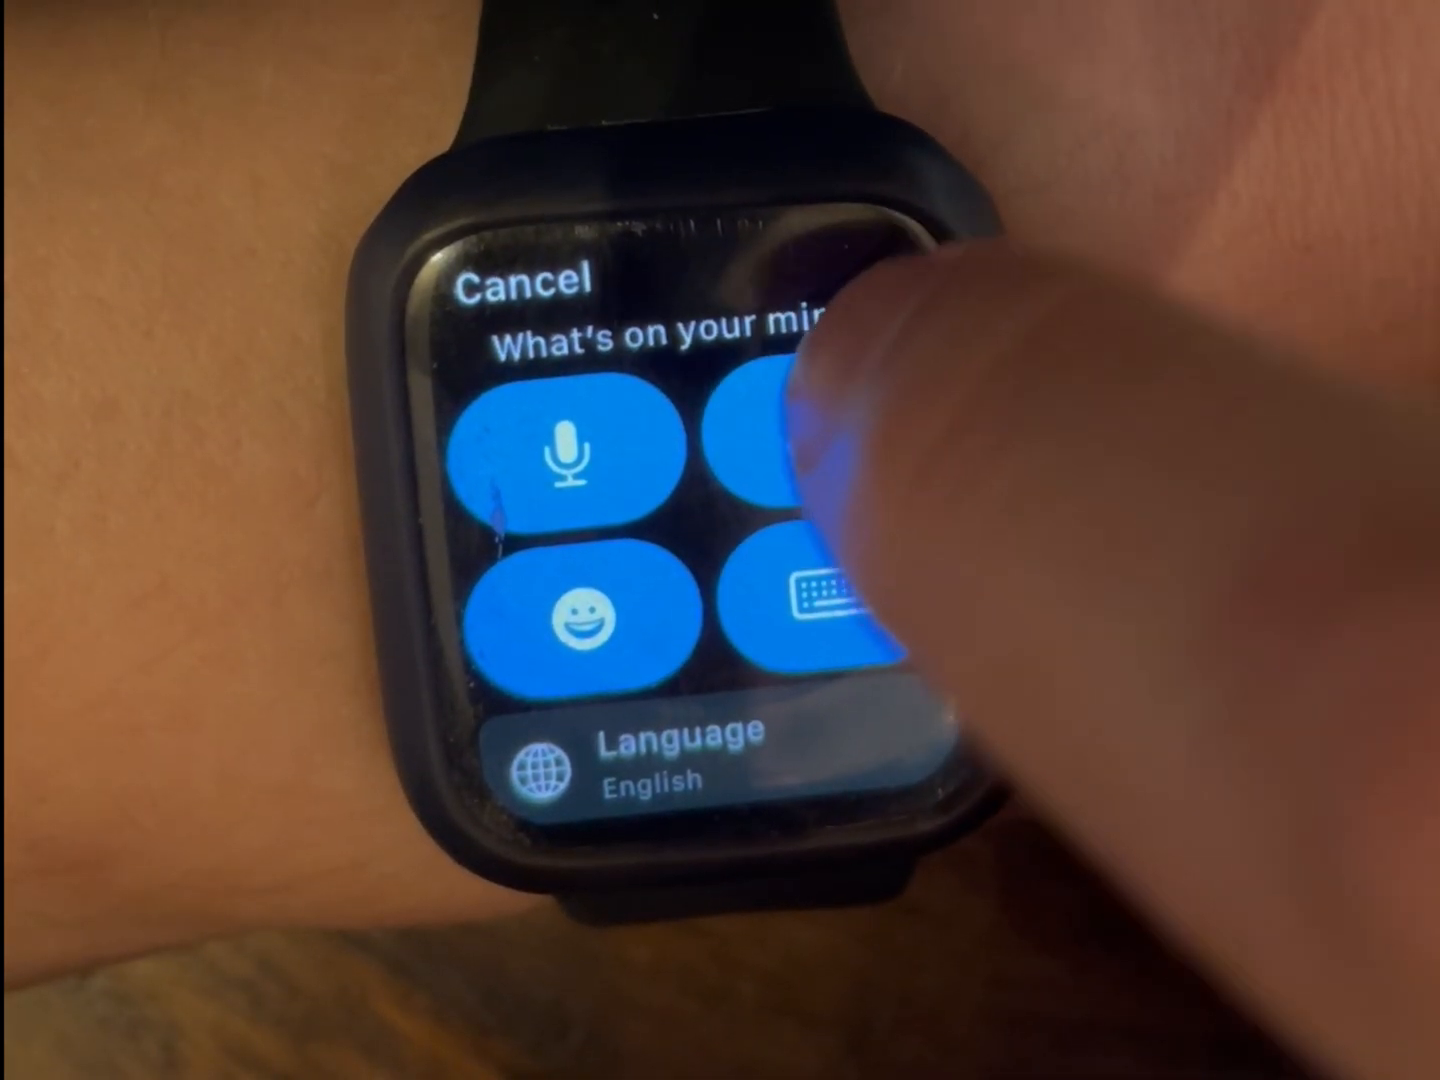
left_click(800, 607)
type("Buy")
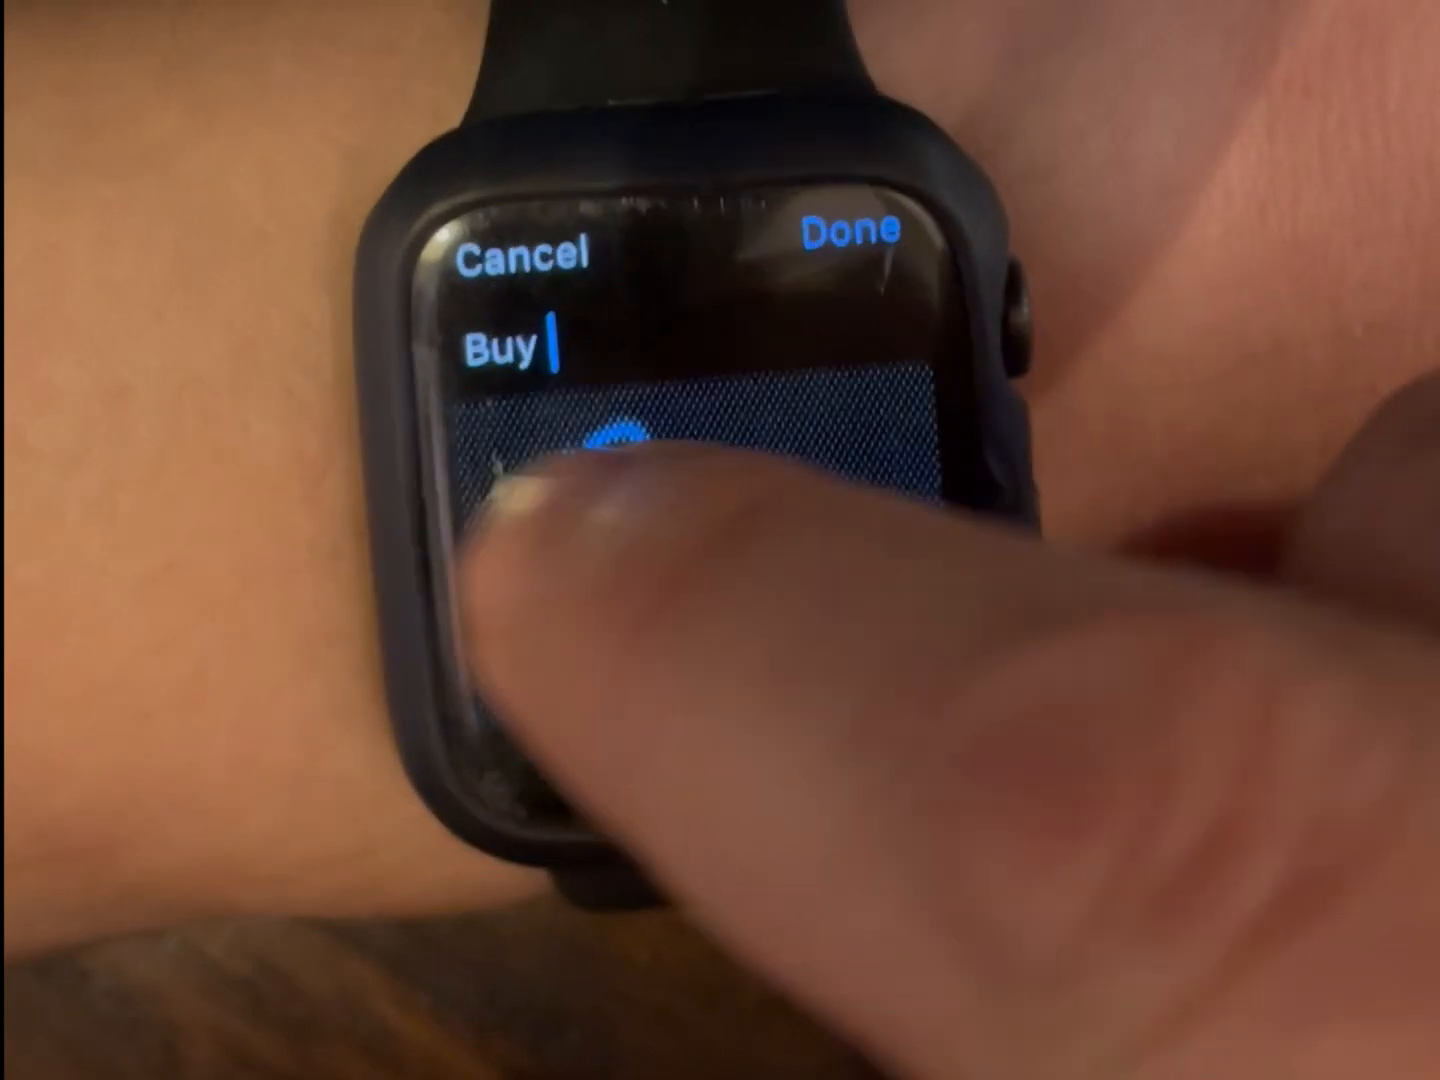
type("pie")
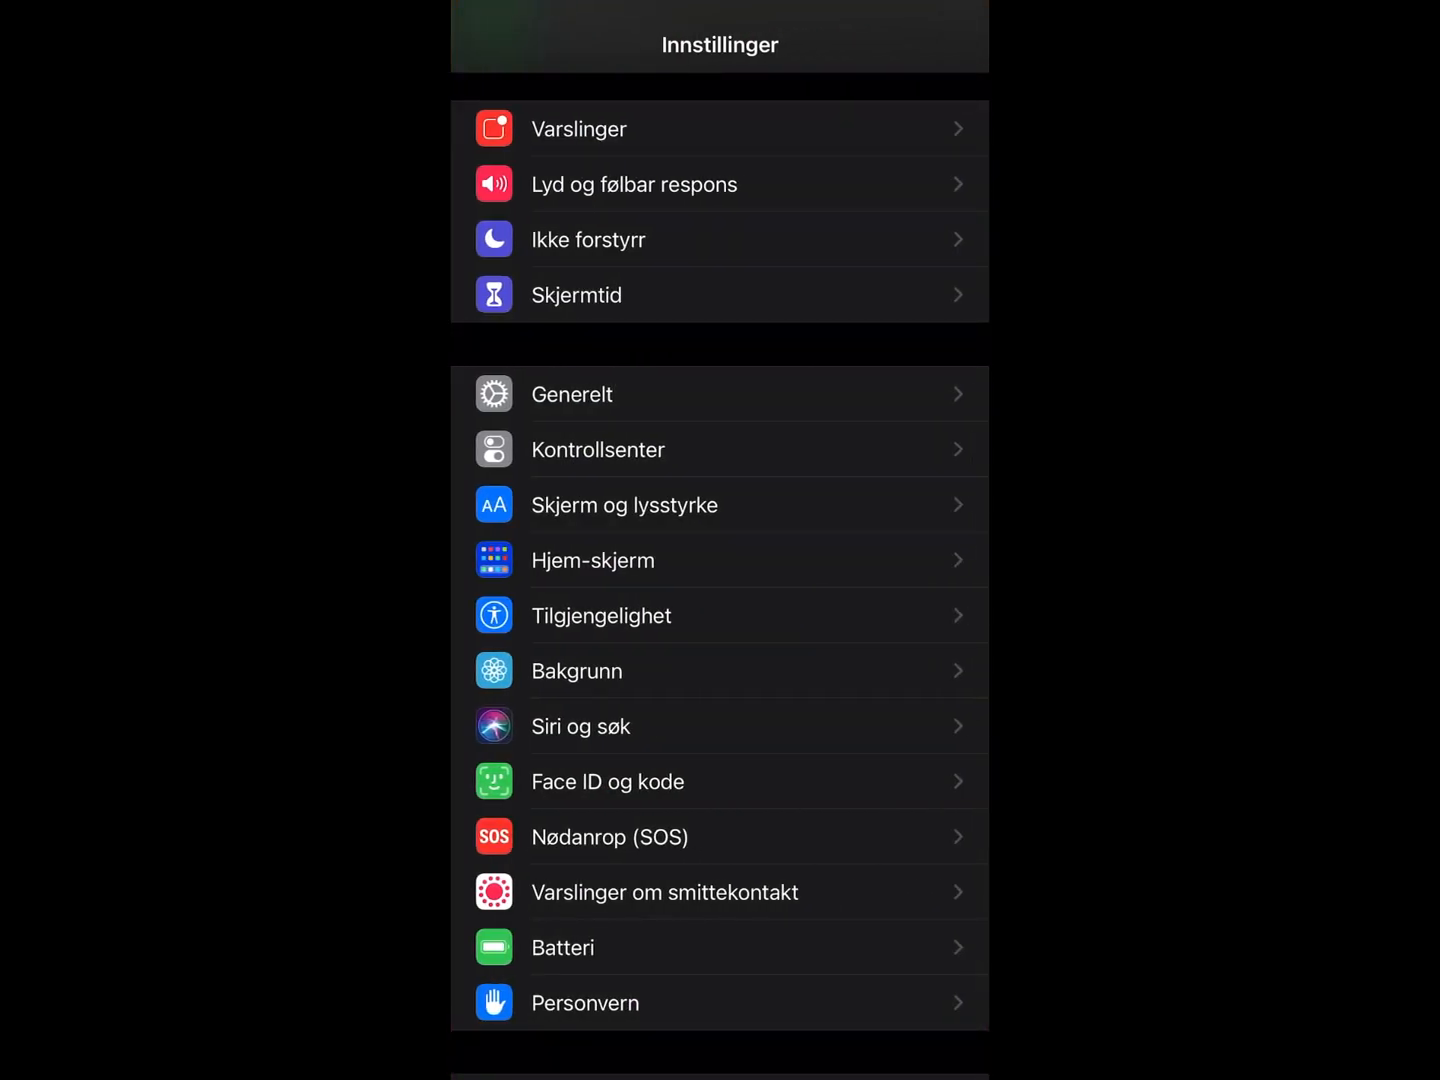
- Go to Tilgjengelighet > Berøring and scroll to the enabled Trykk på baksiden option
scroll("down", 3)
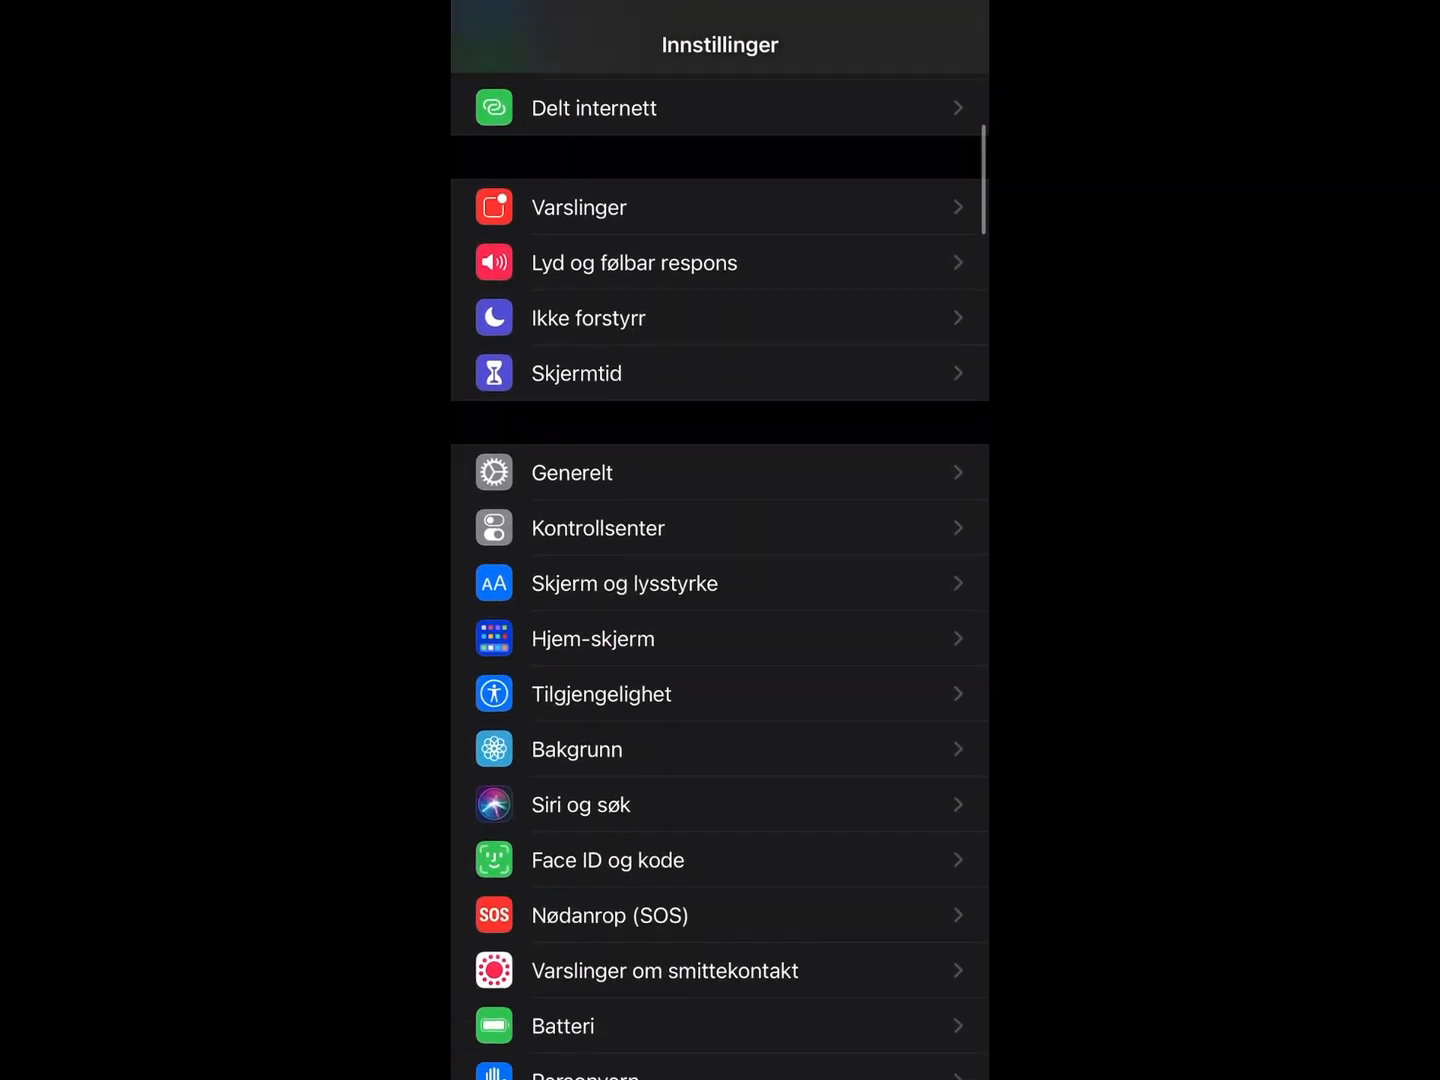
left_click(600, 694)
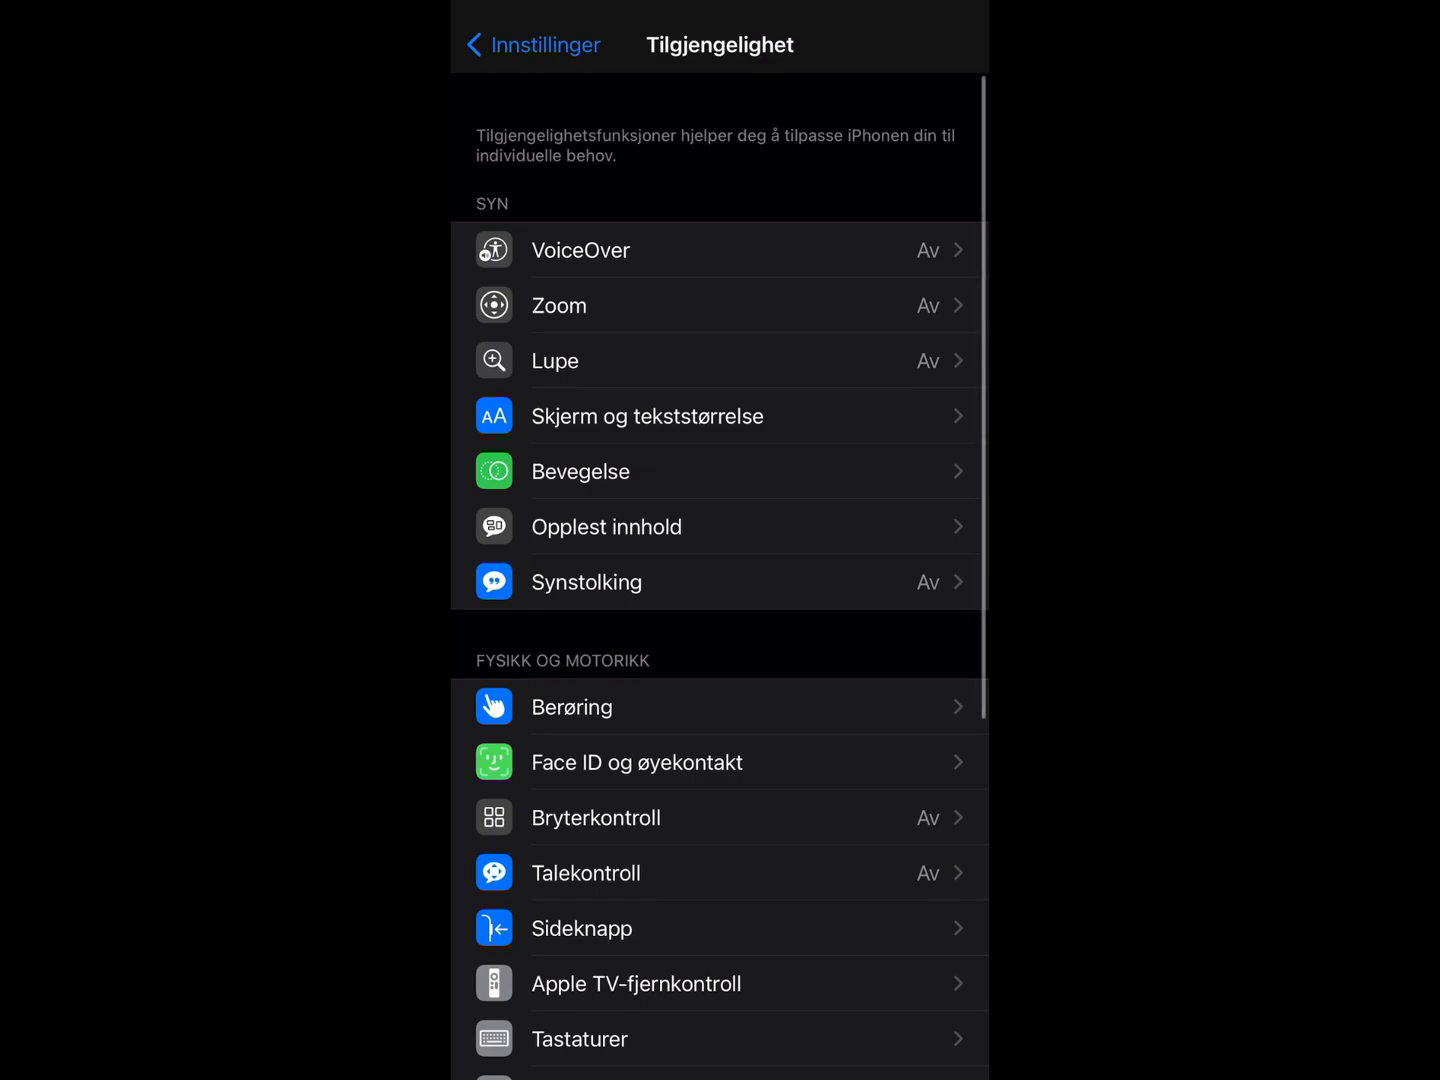
left_click(571, 706)
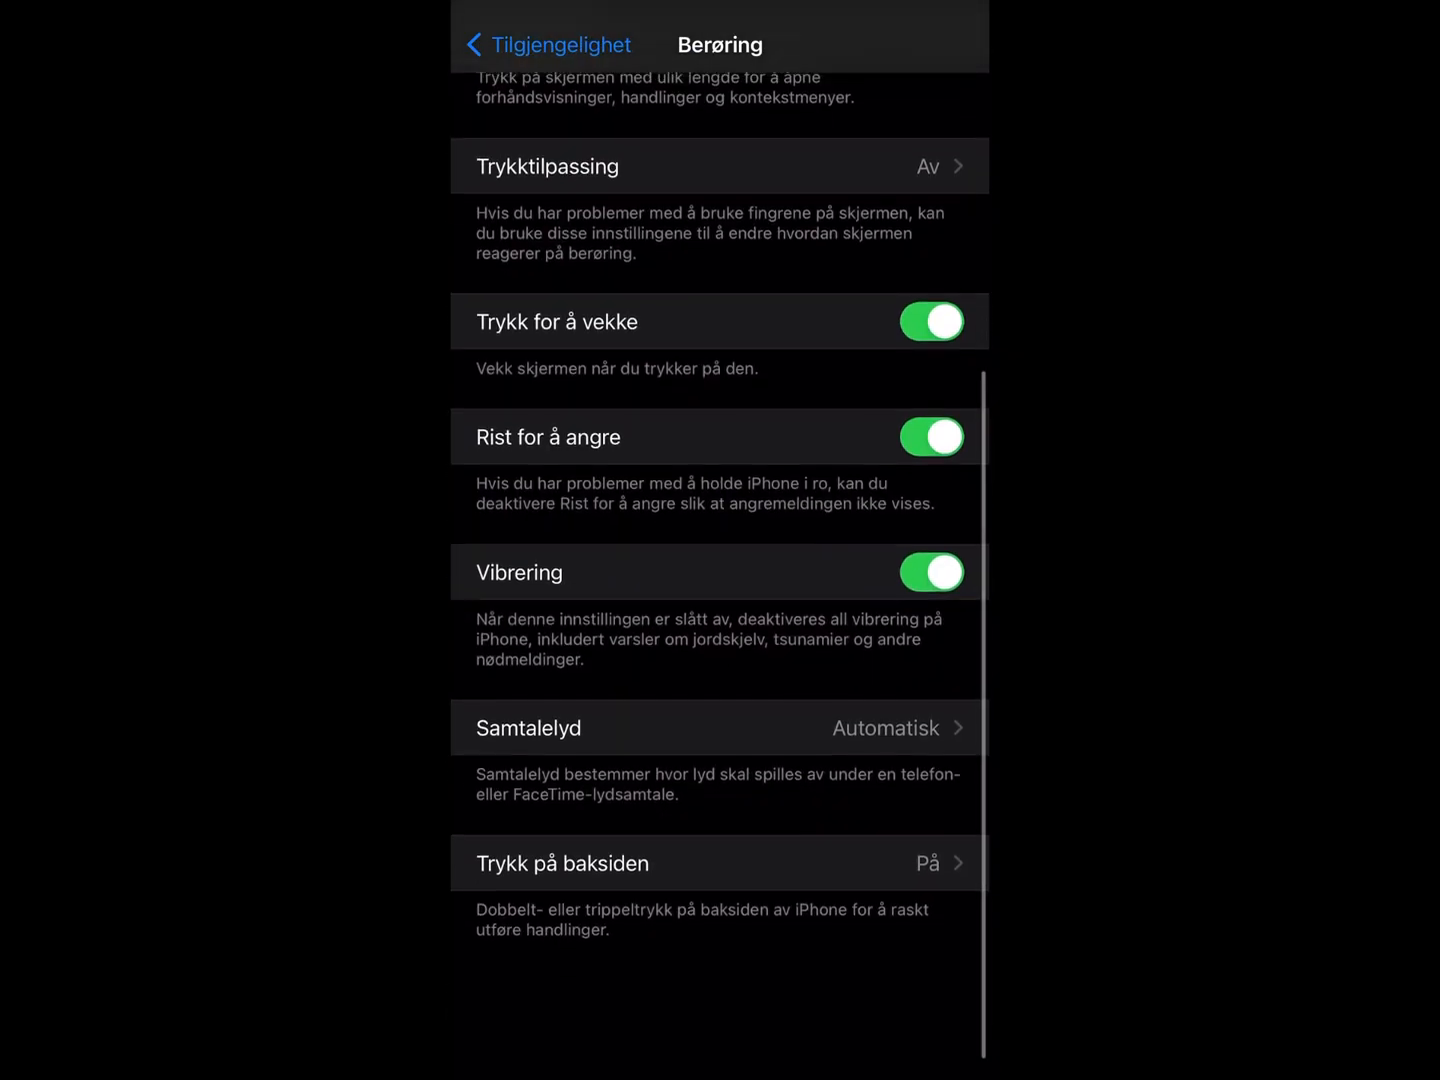
scroll("down", 3)
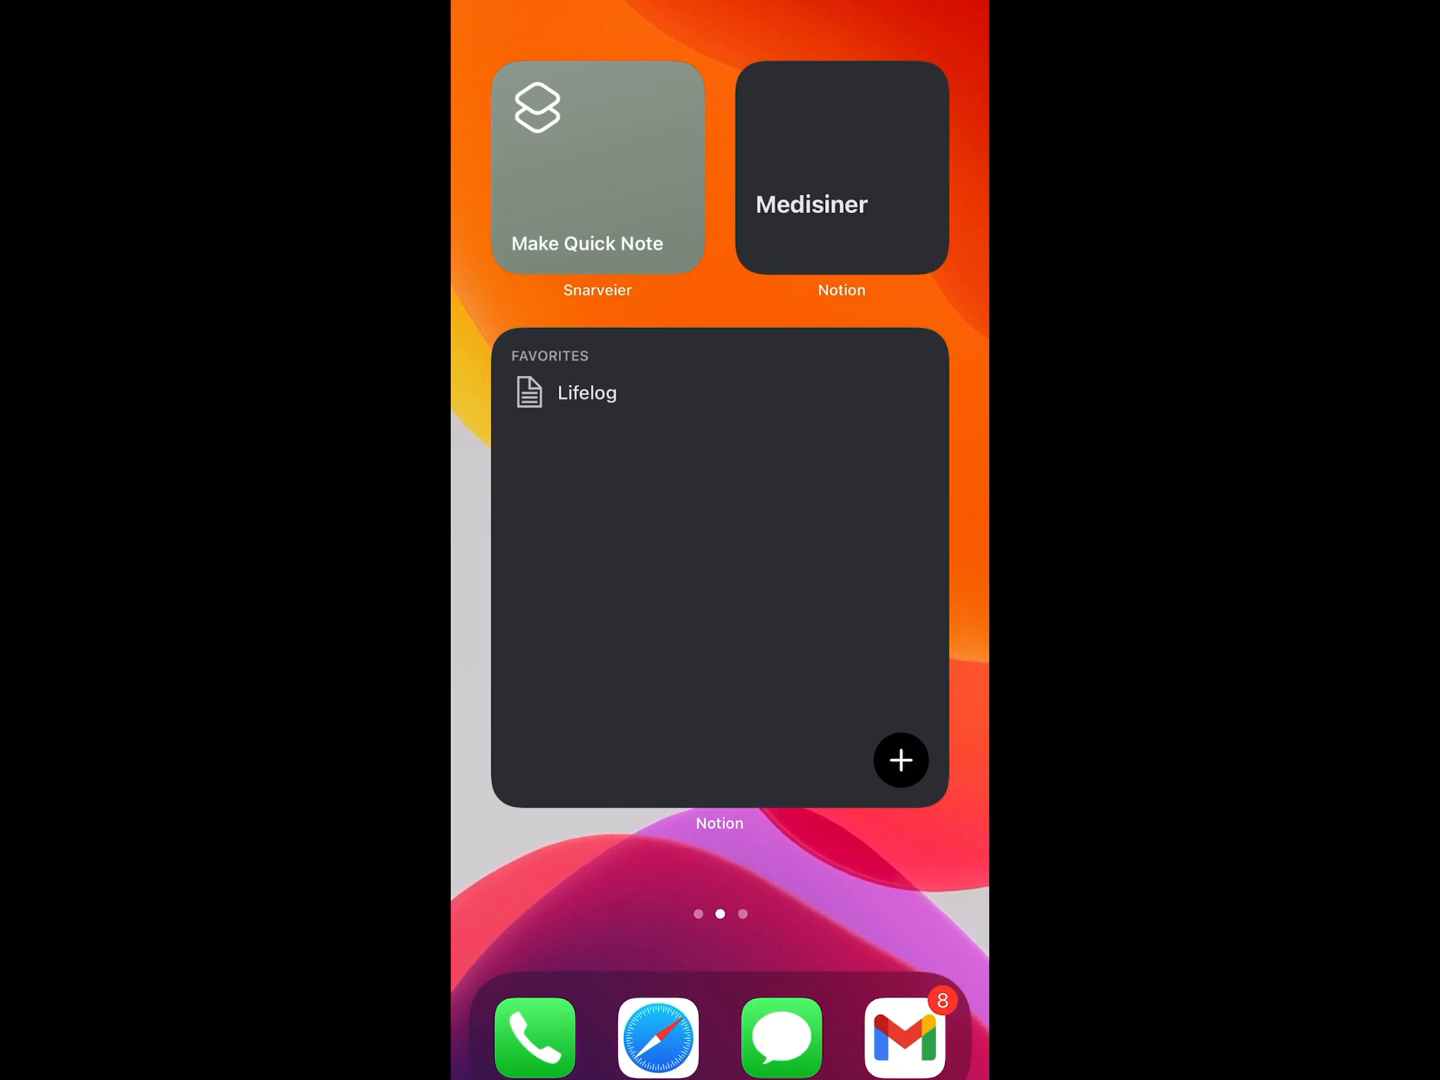
- Run the Make Quick Note widget, enter 'Jdjdkdnm' as the note, and confirm with Ferdig
left_click(597, 167)
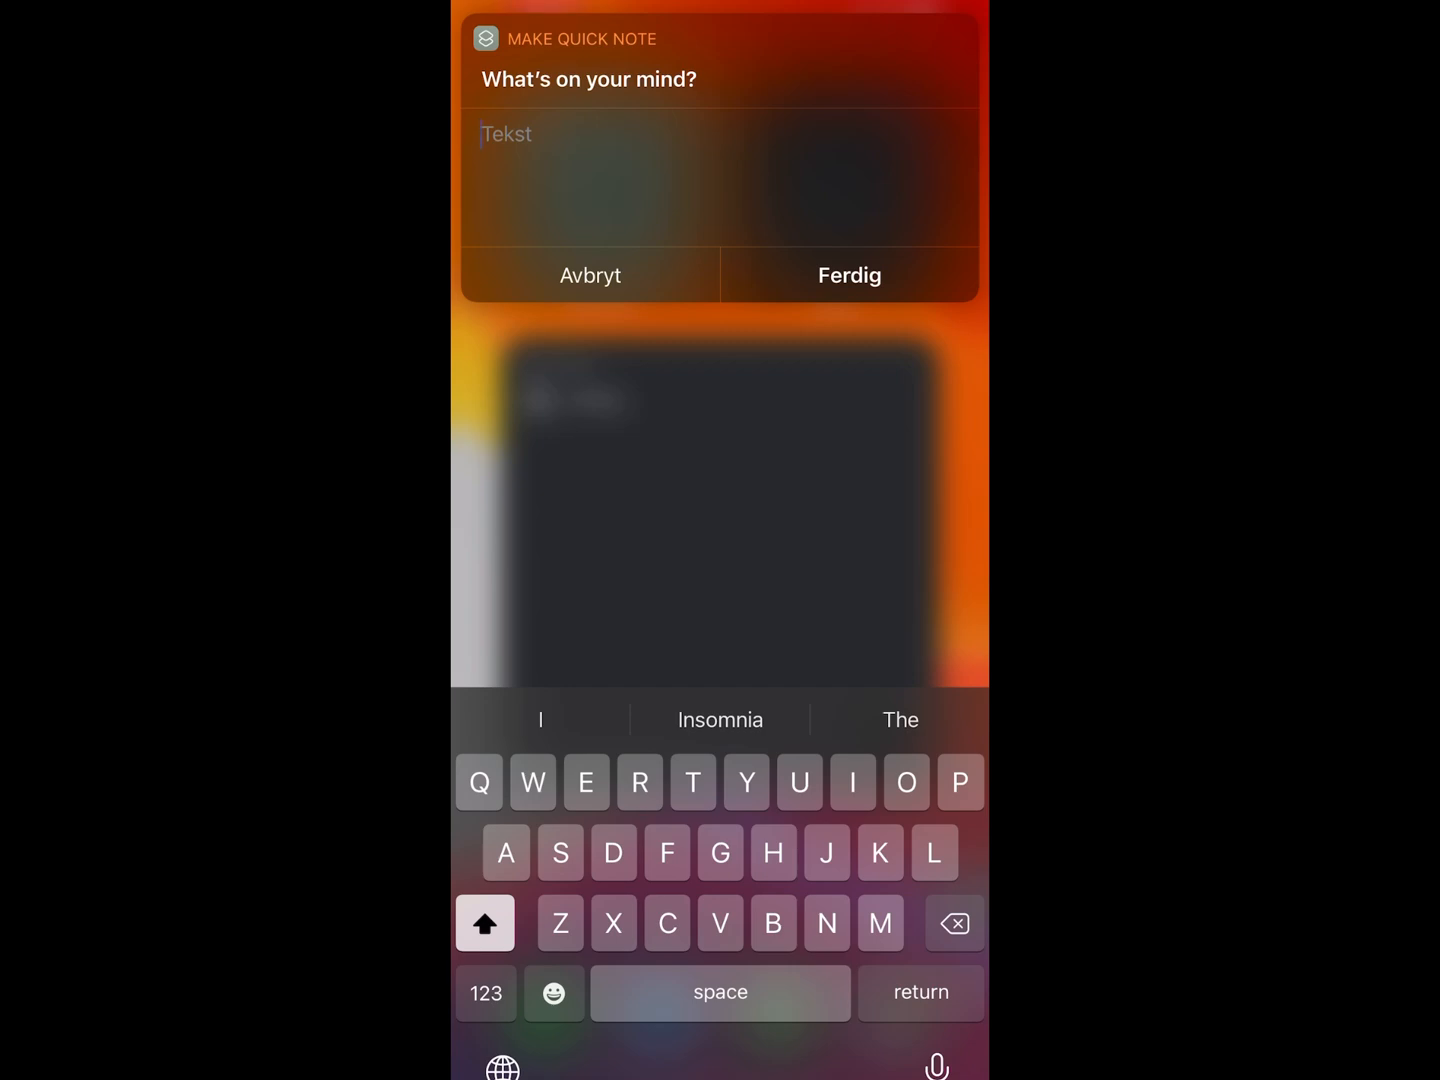
type("Jdjdkdnm")
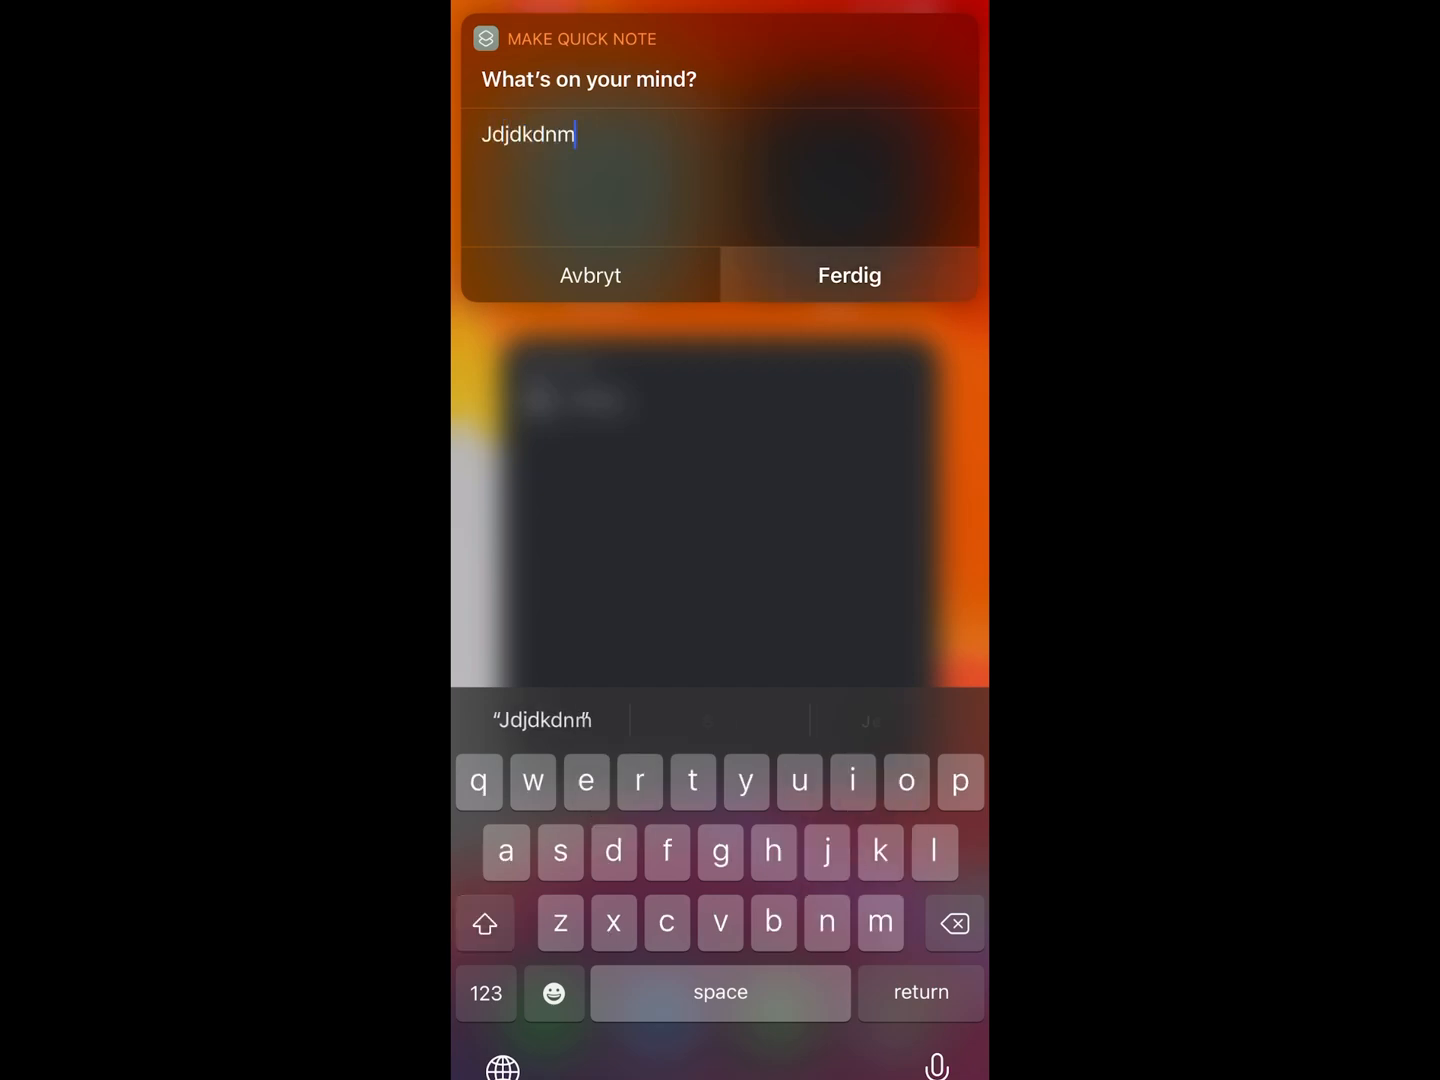
left_click(849, 275)
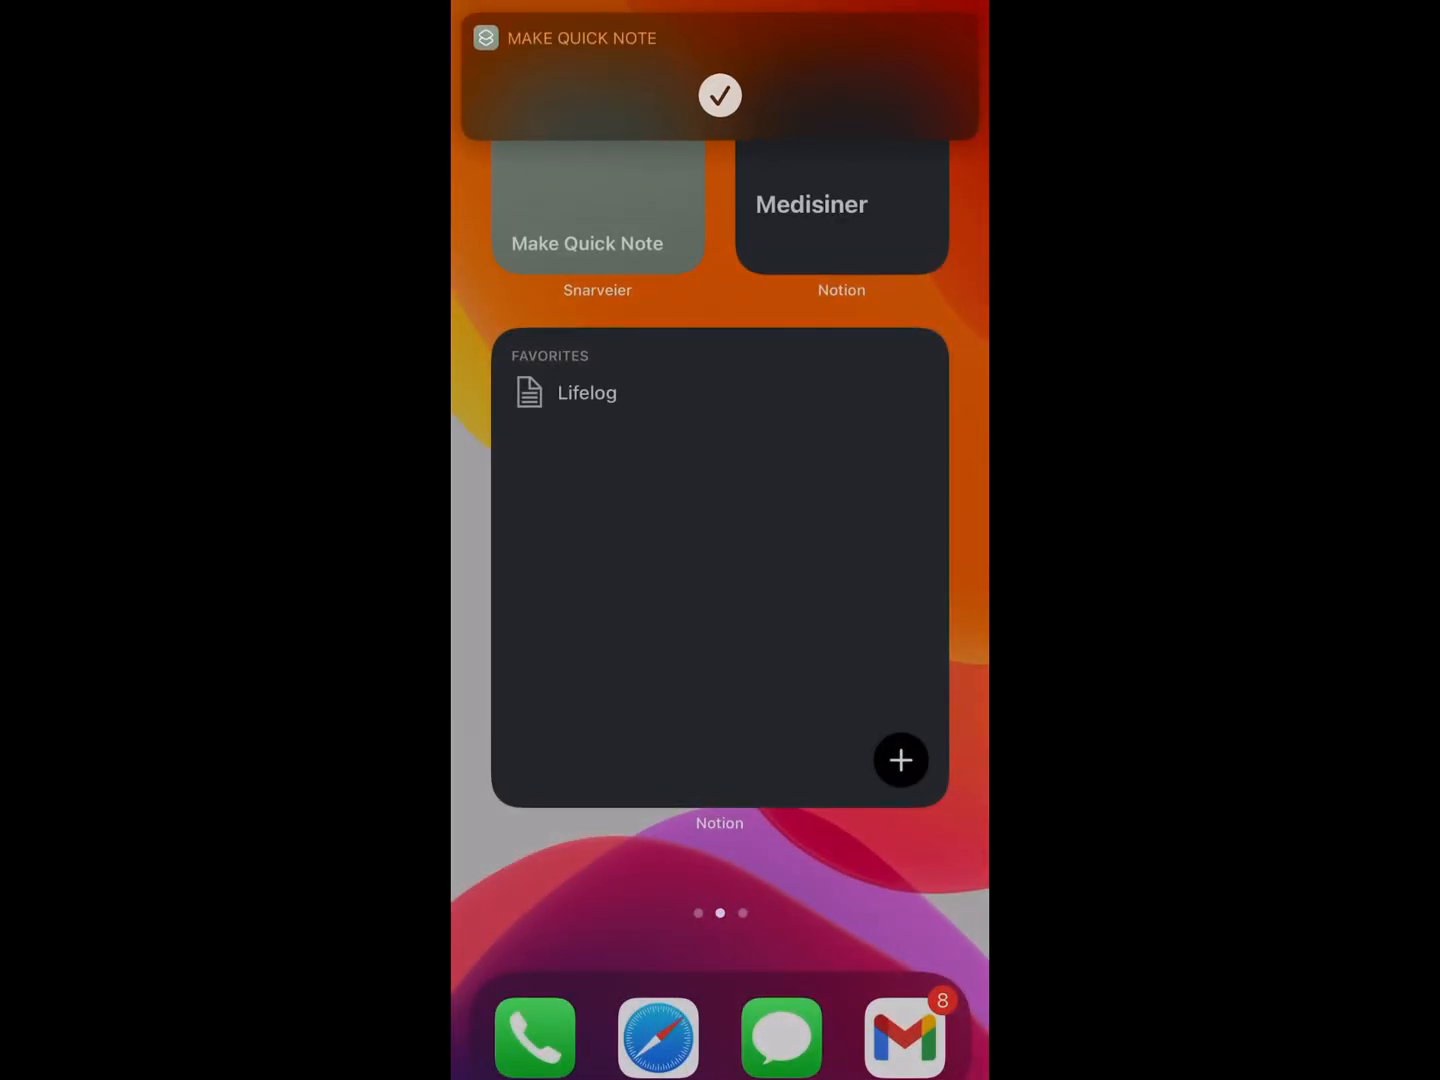